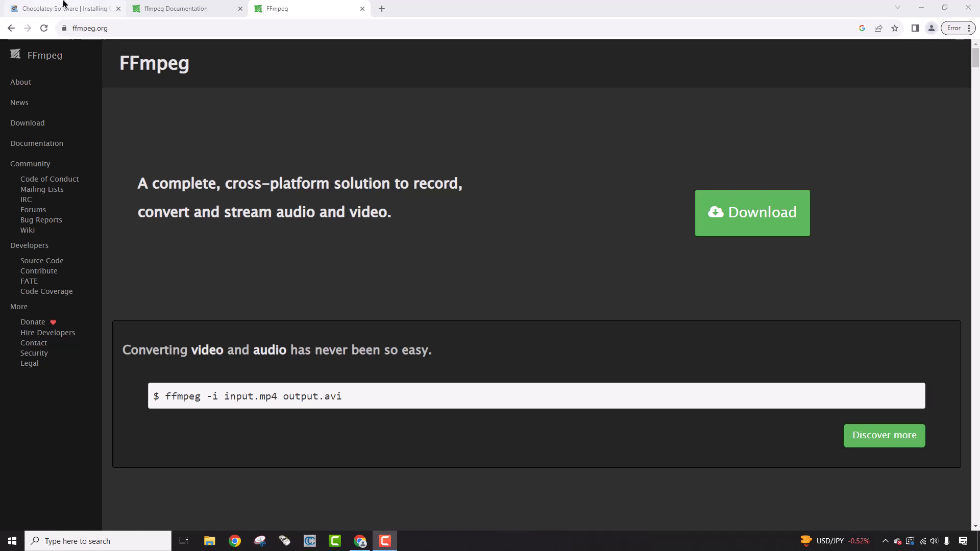
- Copy the 'Install Chocolatey for Individual Use' PowerShell command from the Chocolatey page in Chrome
left_click(59, 8)
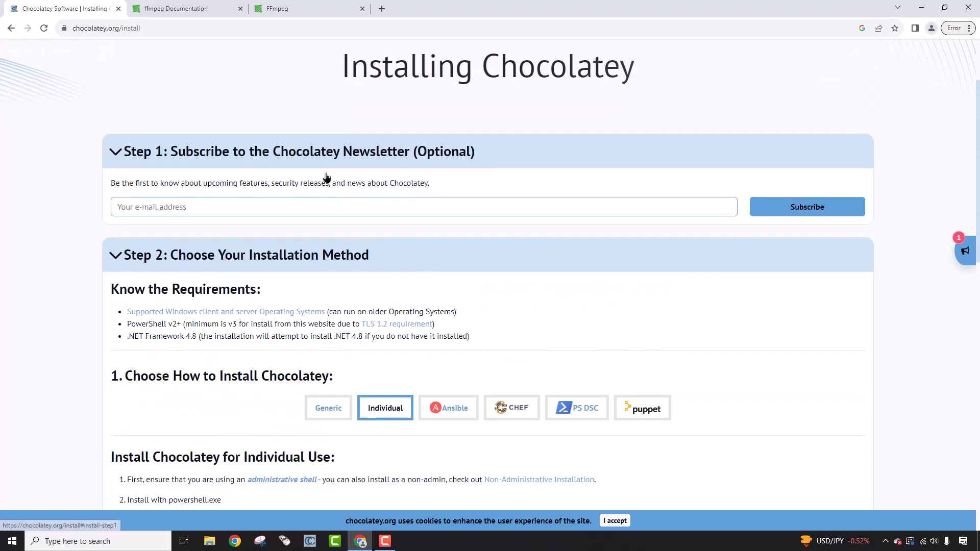
scroll("down", 3)
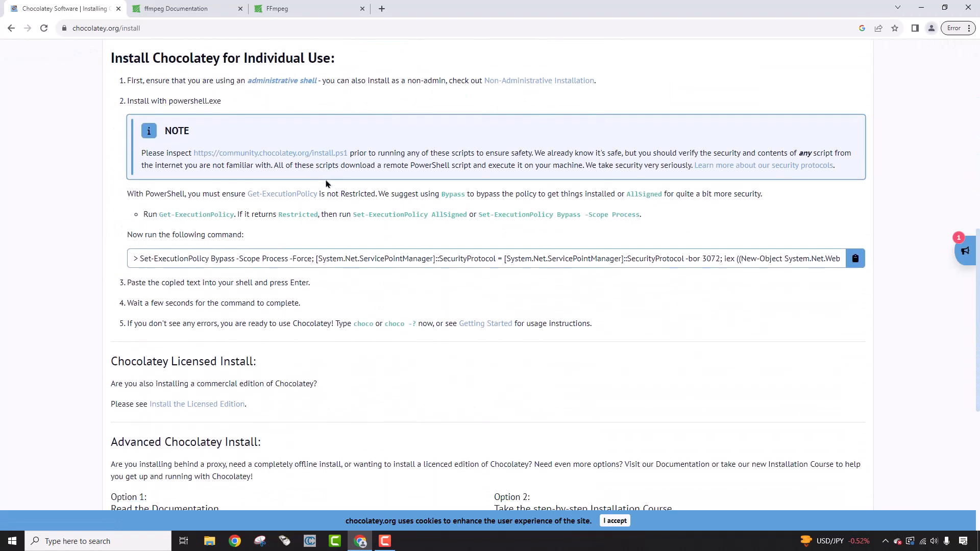
scroll("down", 3)
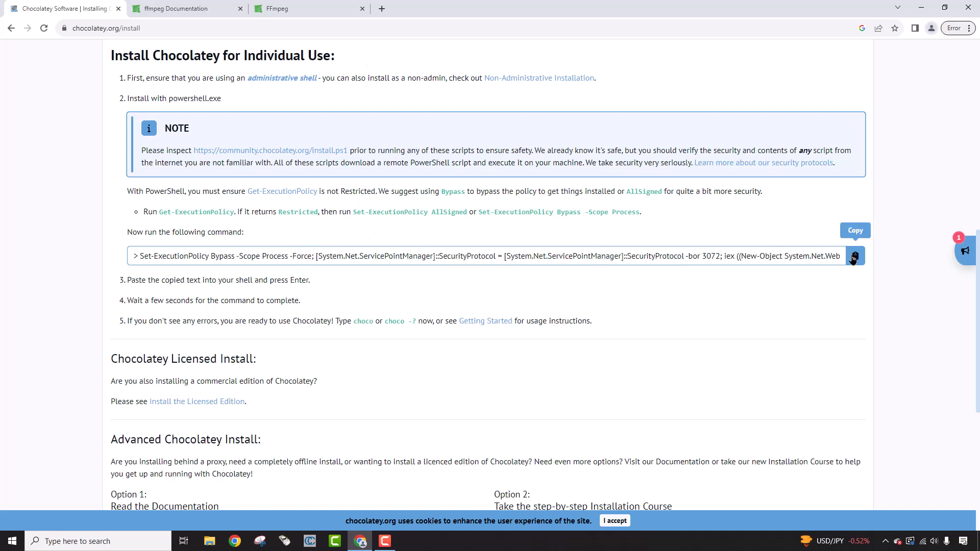
left_click(855, 255)
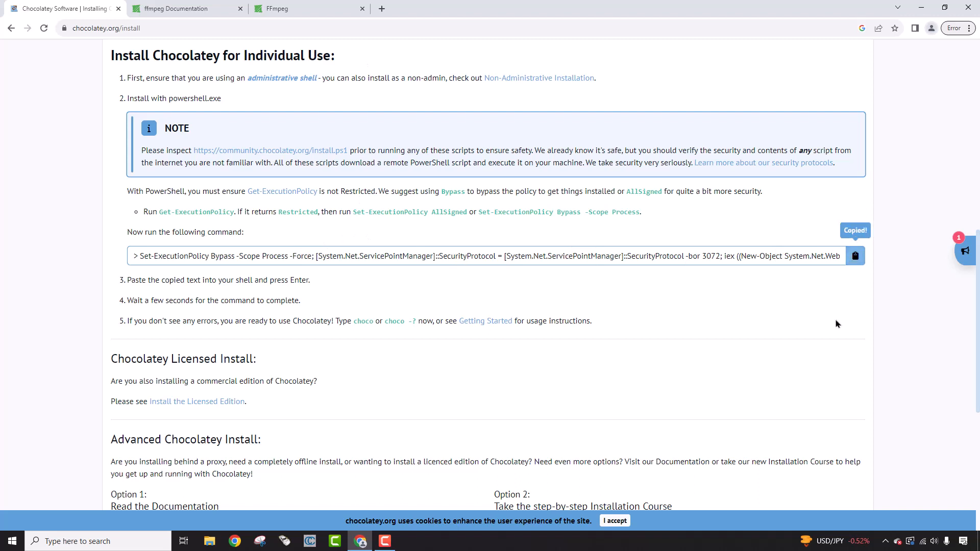
left_click(97, 541)
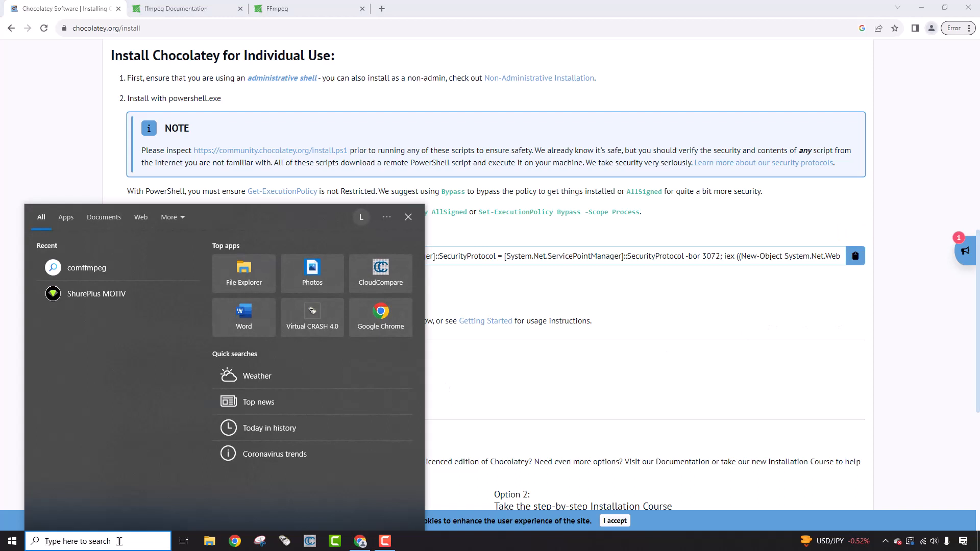
- Launch Windows PowerShell as administrator from search and run the pasted Chocolatey install command
type("powersh")
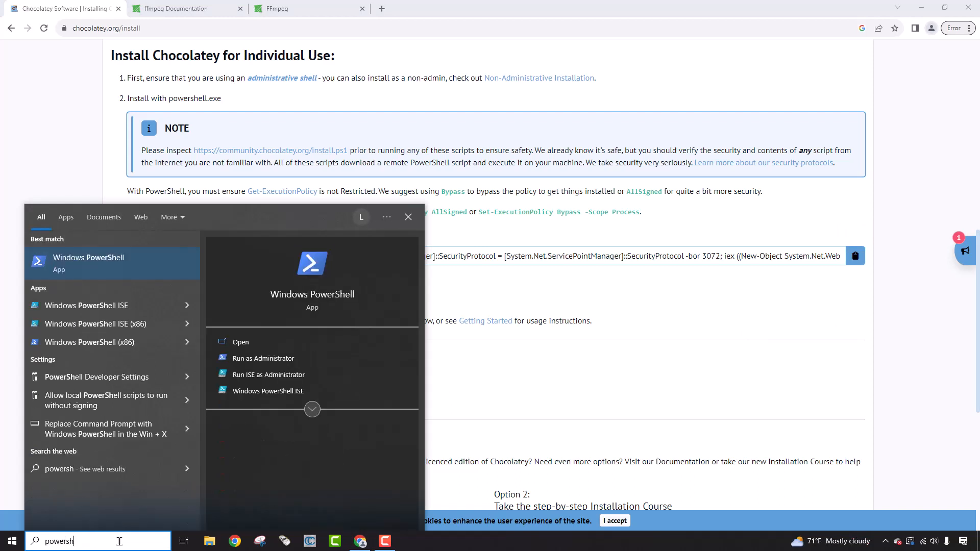
right_click(88, 262)
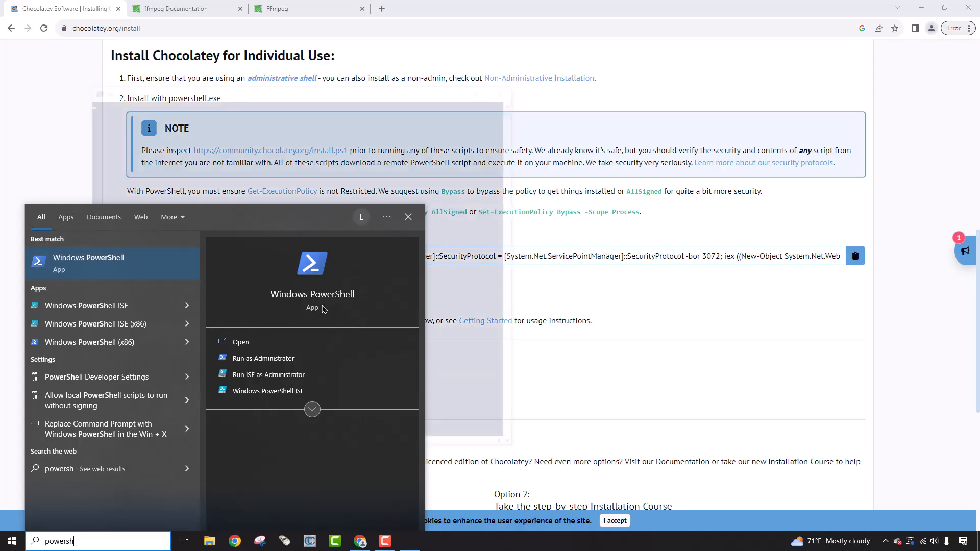
left_click(263, 358)
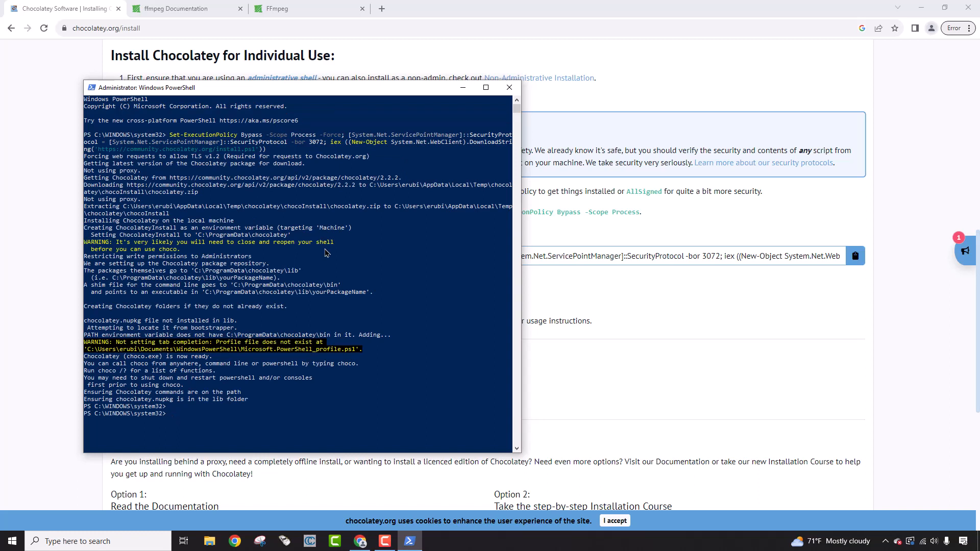
- Run 'choco' to confirm Chocolatey v2.2.2, then start typing 'choco install ffmpeg'
type("choco")
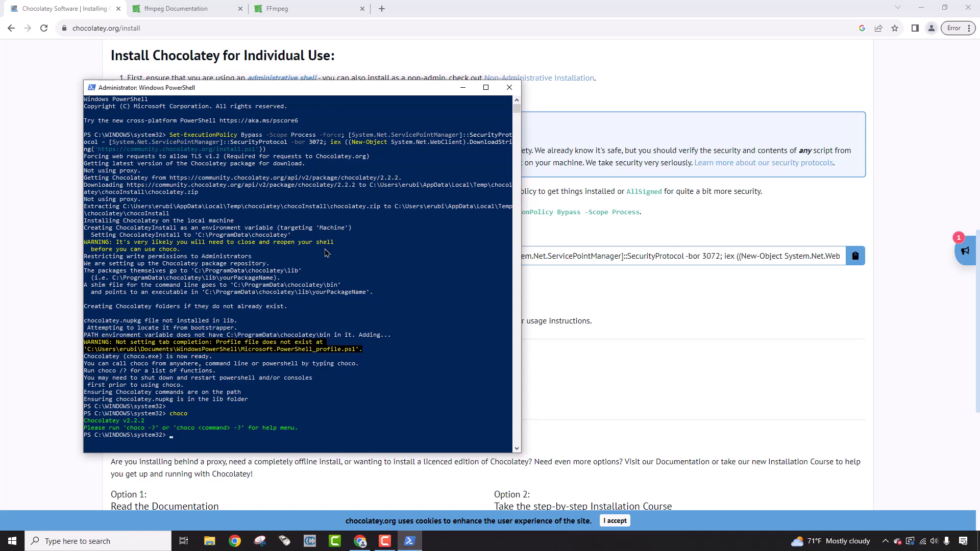
type("choco install ffmpeg")
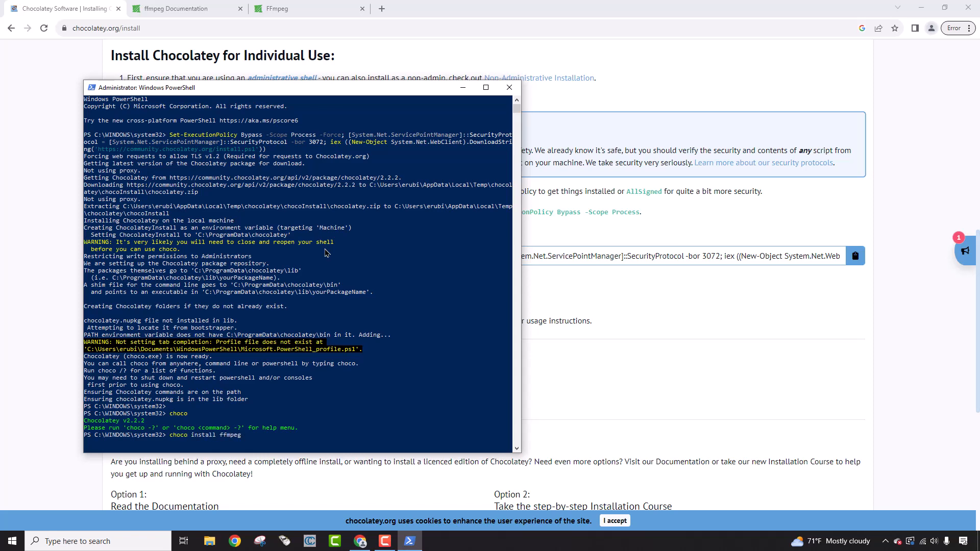
- Install ffmpeg-full via choco answering 'a', verify ffmpeg 6.0 runs, and close PowerShell
type("-full")
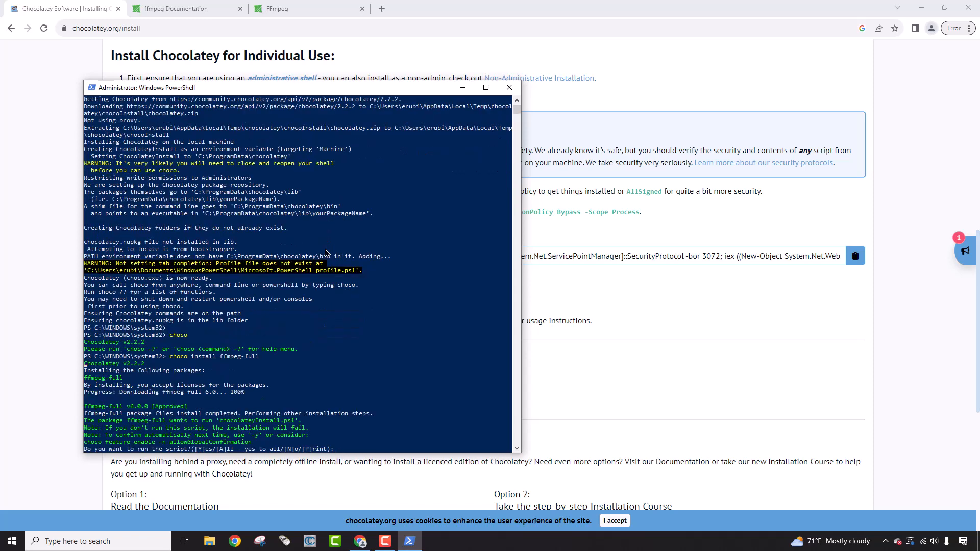
type("a")
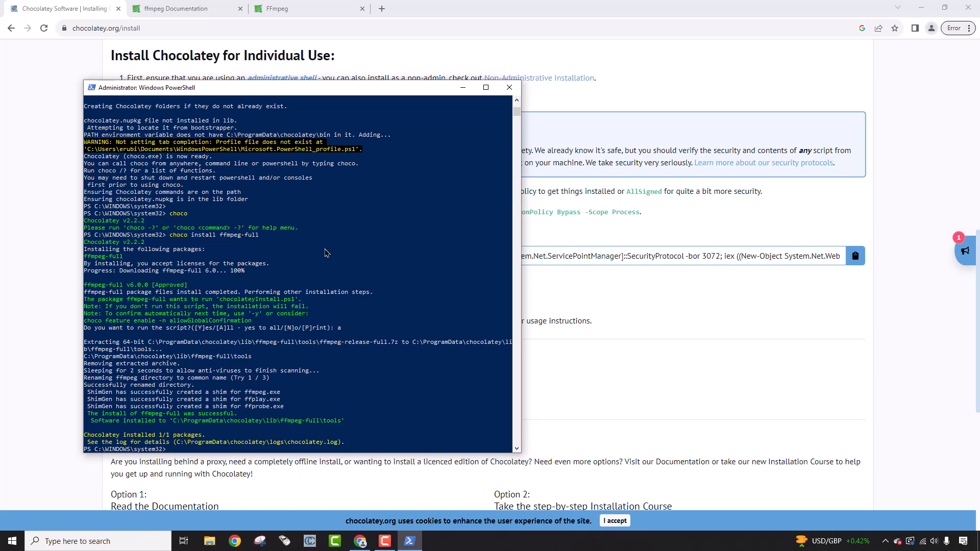
type("ffmpeg")
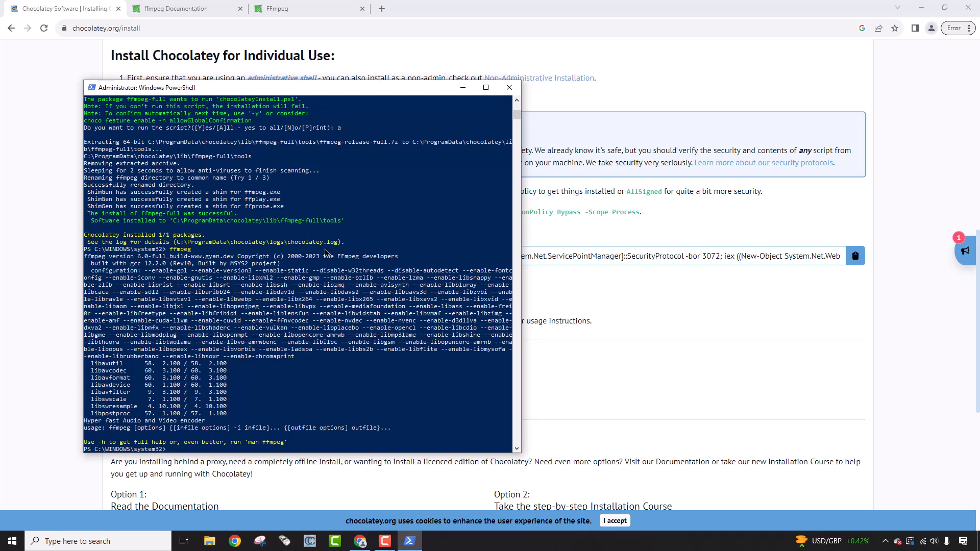
mouse_move(472, 131)
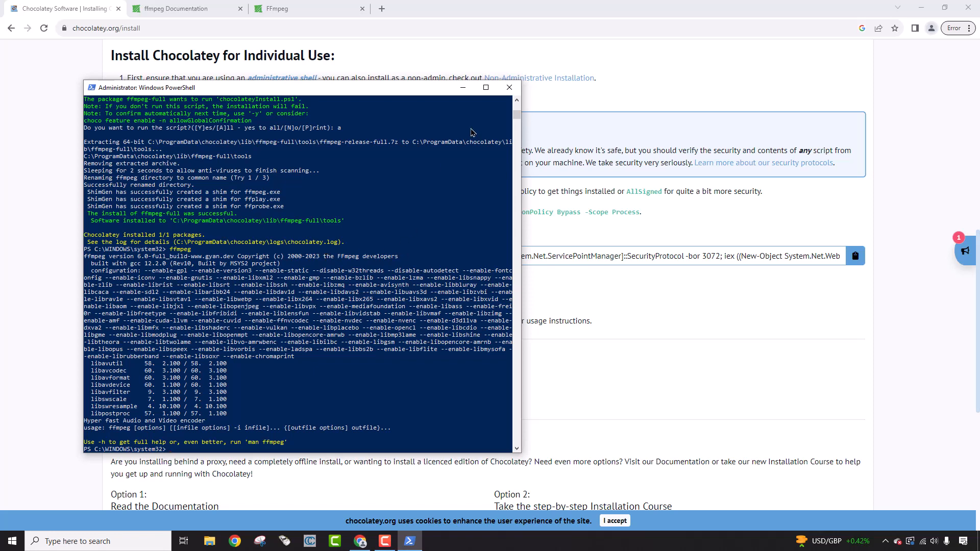
mouse_move(508, 87)
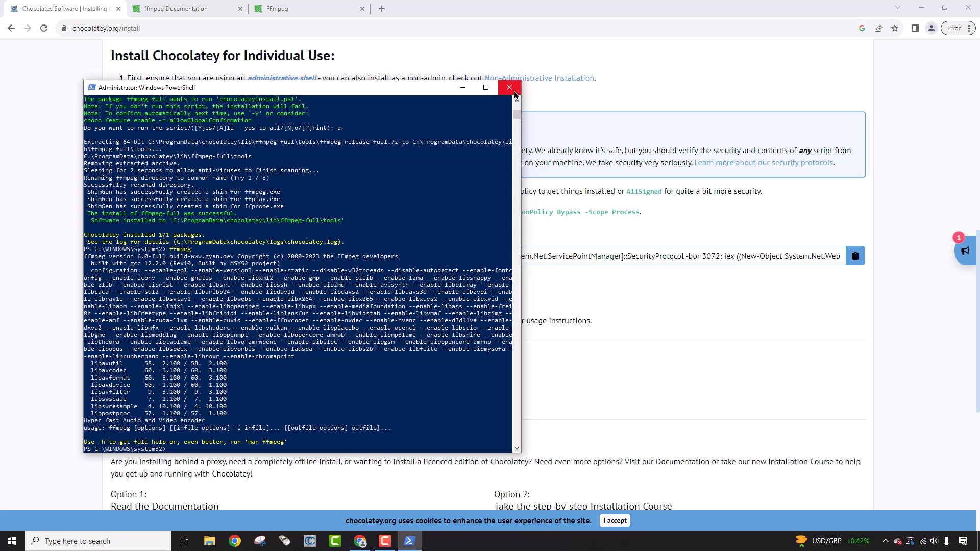
mouse_move(508, 86)
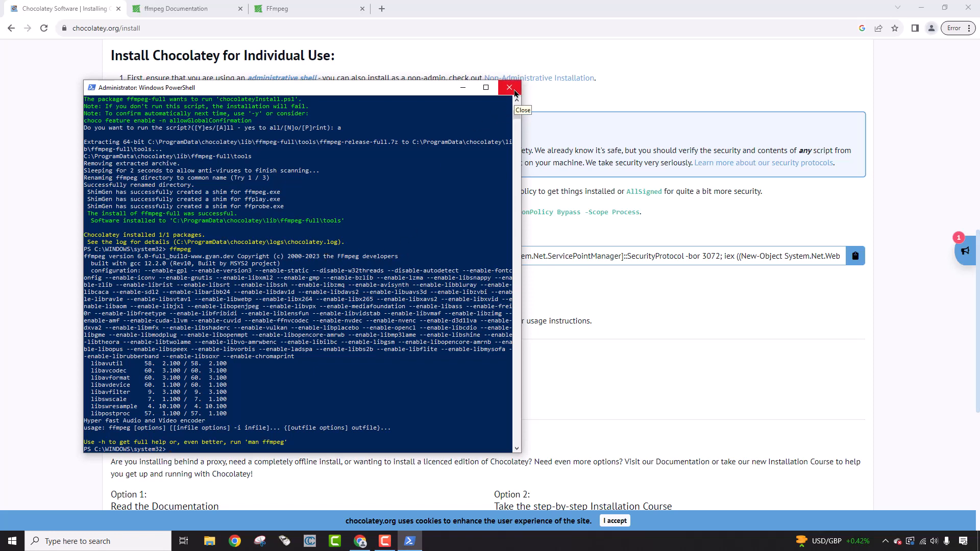
left_click(508, 87)
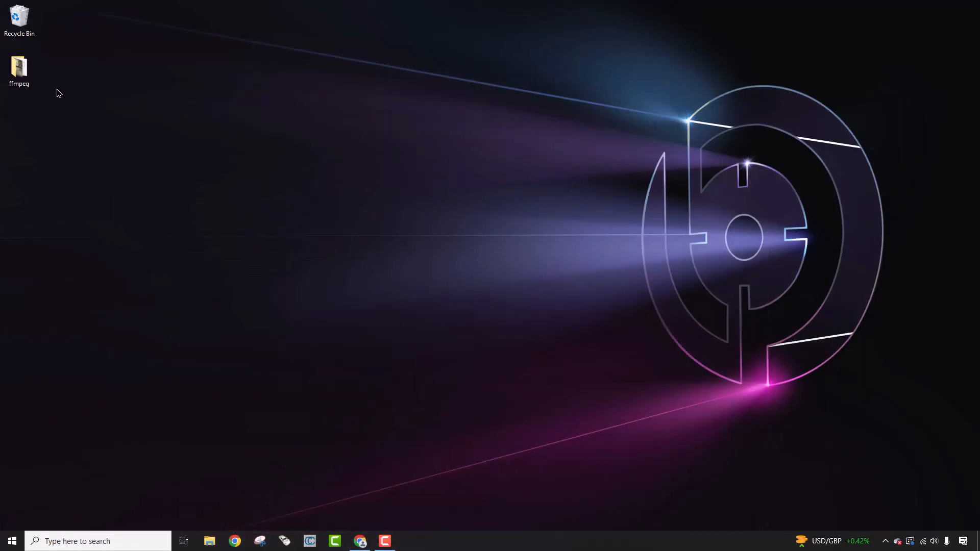
- Open the desktop ffmpeg folder and open ffprobe-exporter-rev2.txt in Notepad
double_click(18, 68)
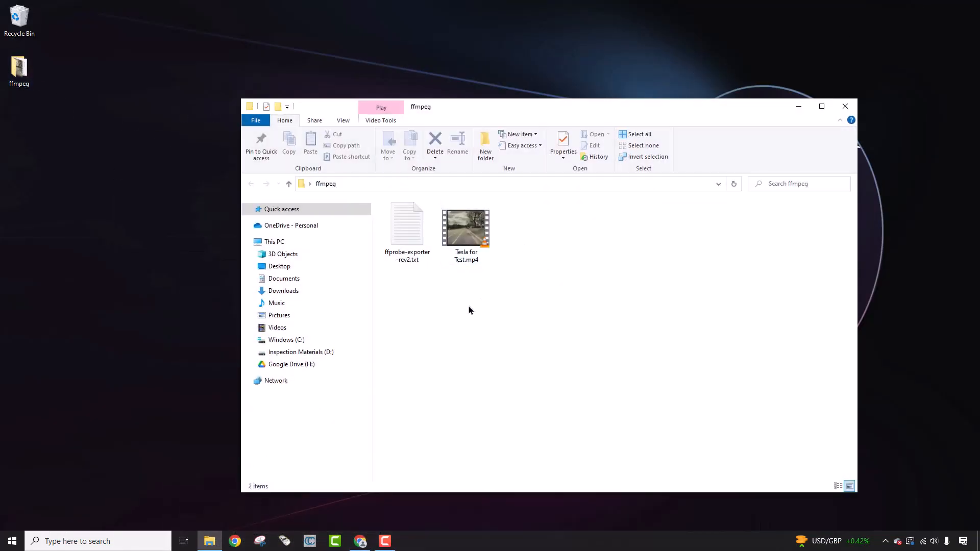
left_click(407, 225)
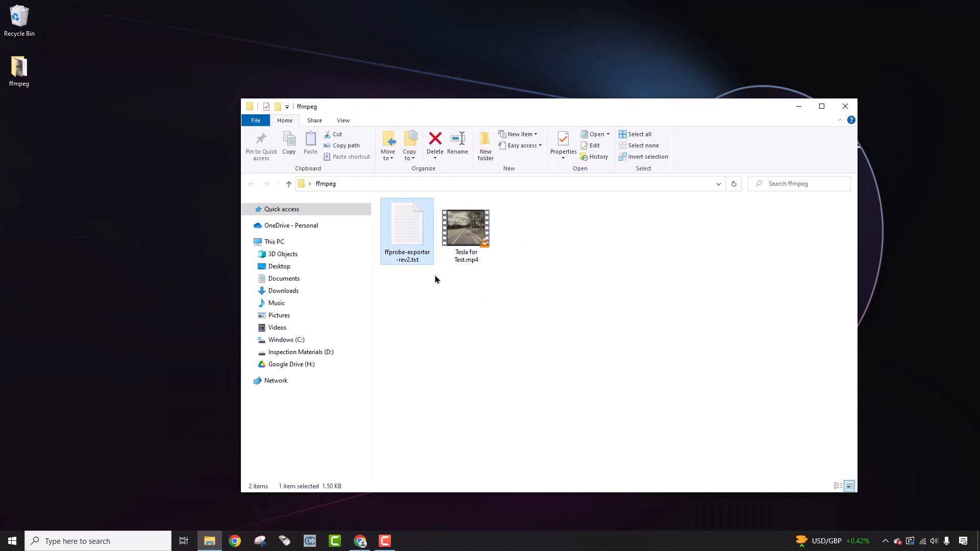
mouse_move(465, 235)
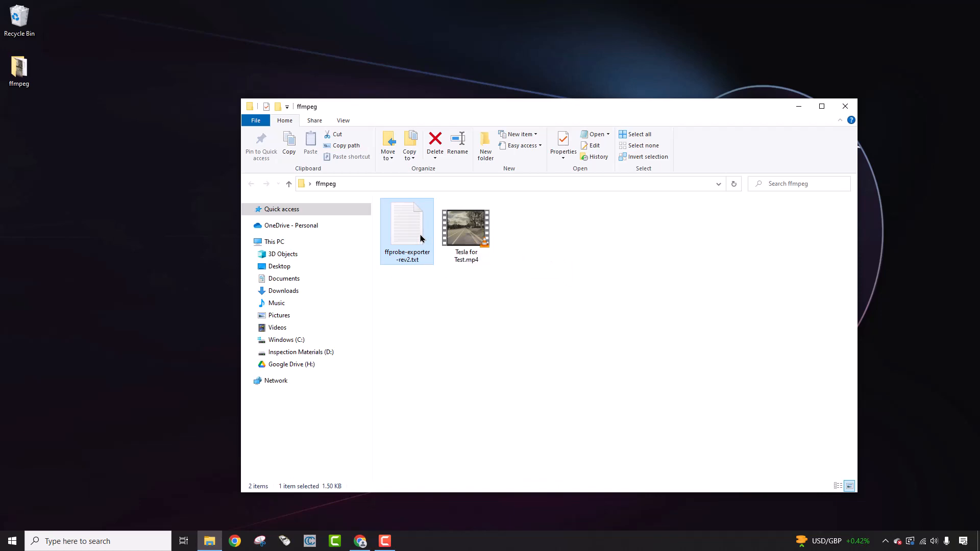
double_click(406, 228)
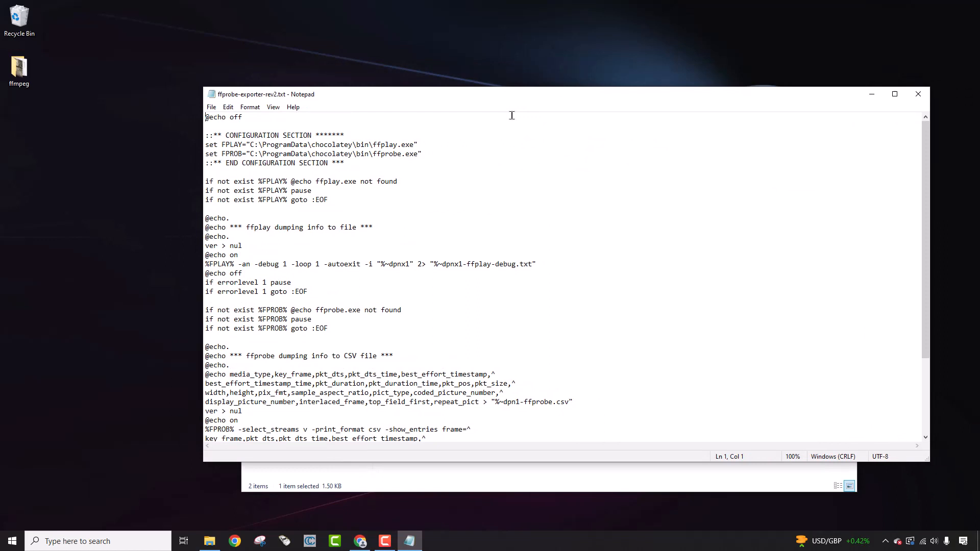
mouse_move(448, 118)
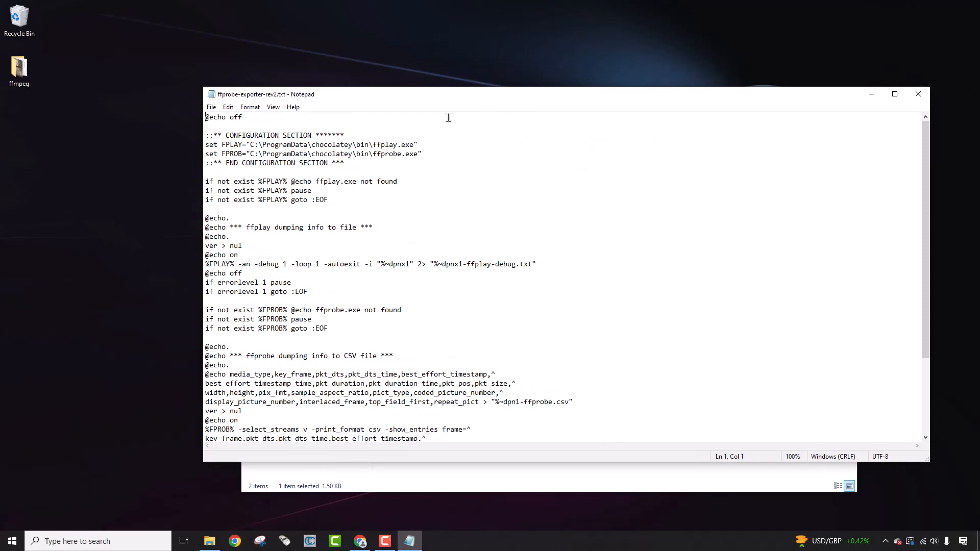
left_click_drag(230, 144, 344, 162)
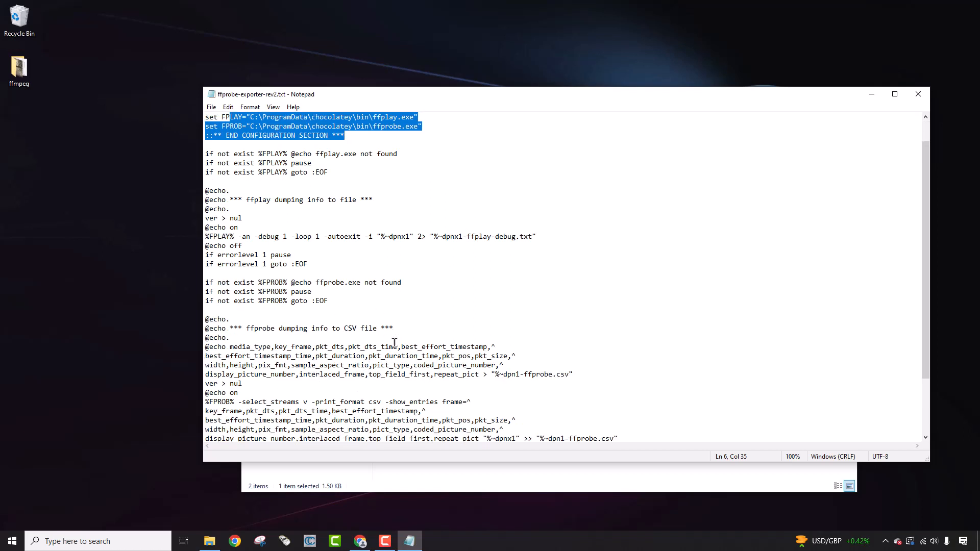
mouse_move(376, 347)
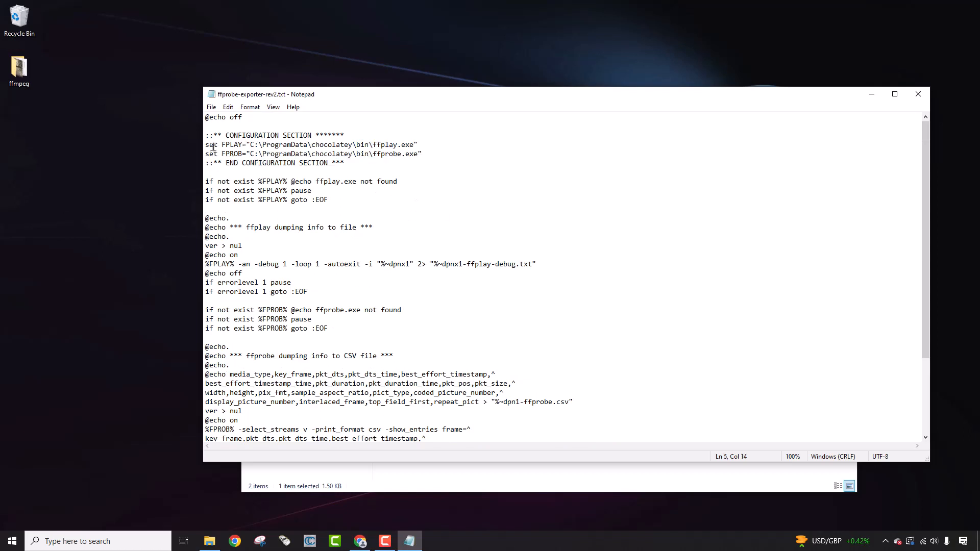
left_click_drag(214, 144, 422, 154)
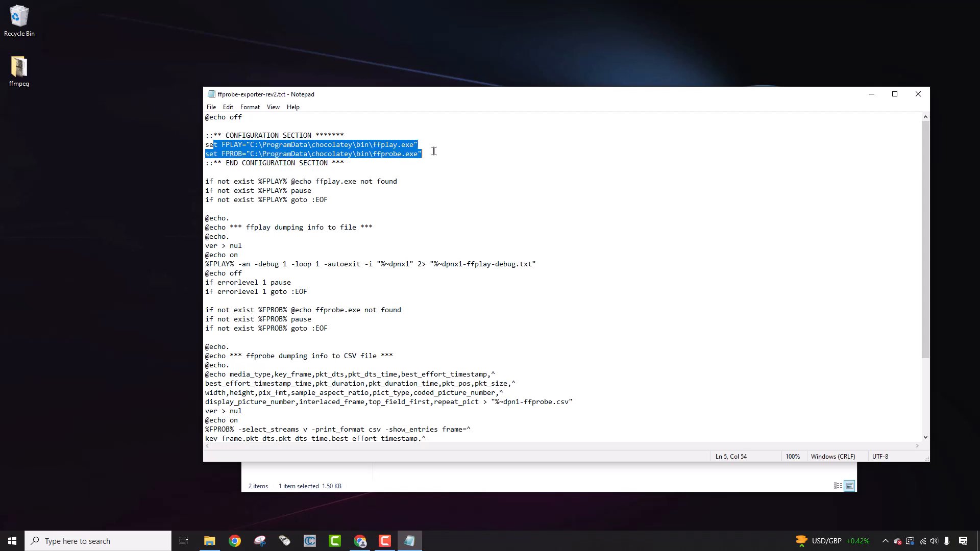
left_click(244, 154)
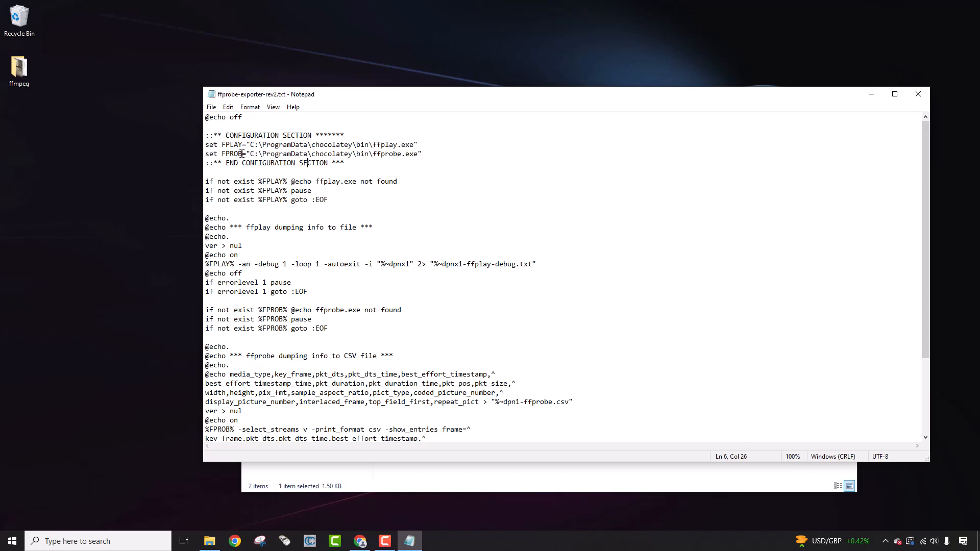
left_click_drag(247, 144, 423, 155)
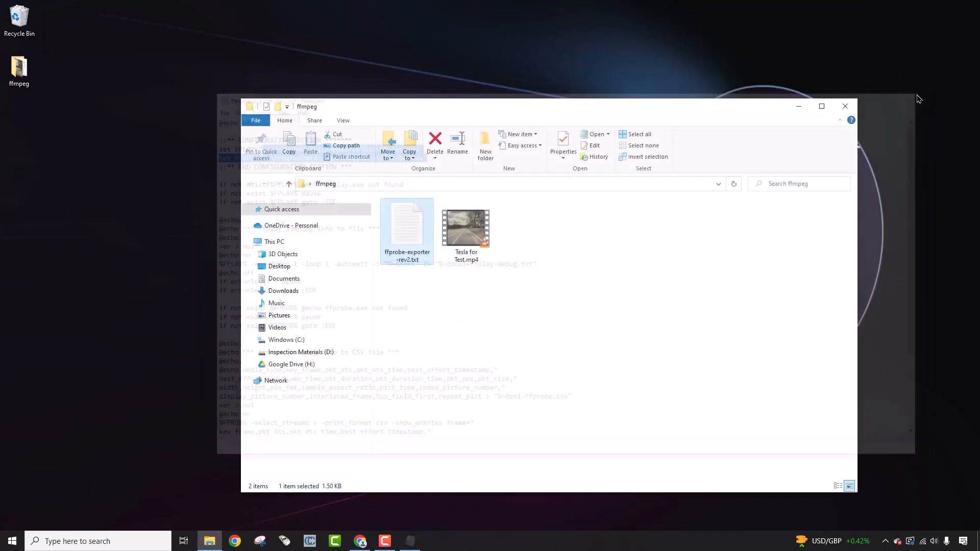
- Open an administrator Command Prompt and run 'where ffmpeg' to locate the Chocolatey bin executable
type("control Panel")
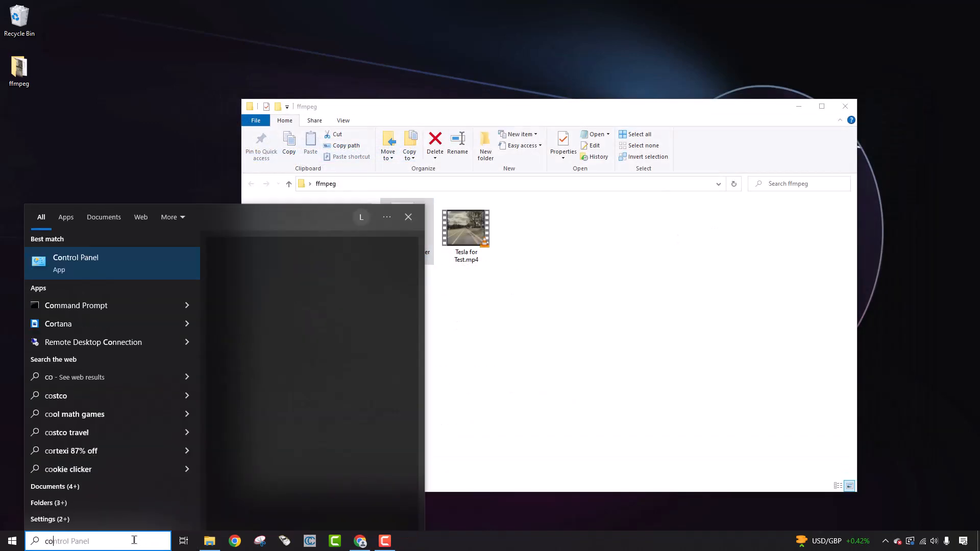
type("command Prompt")
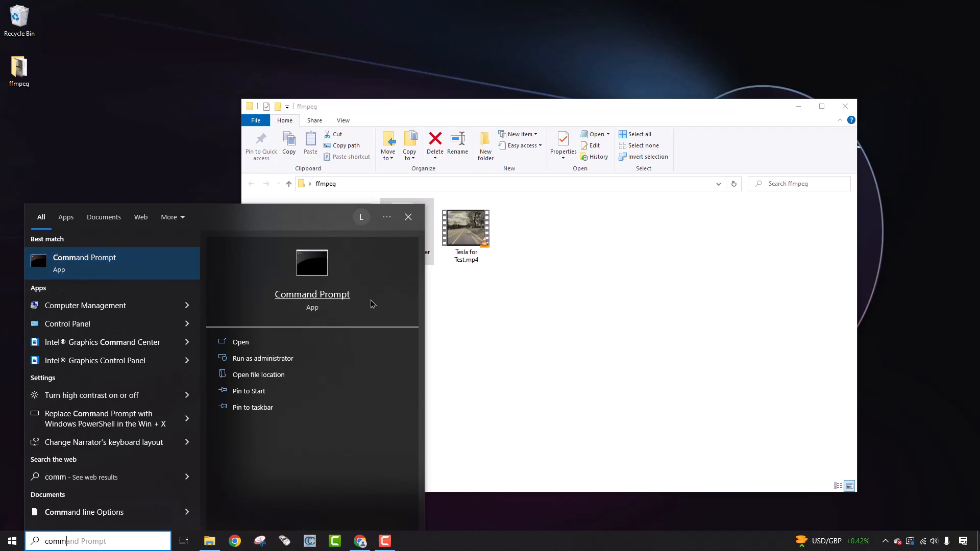
left_click(262, 358)
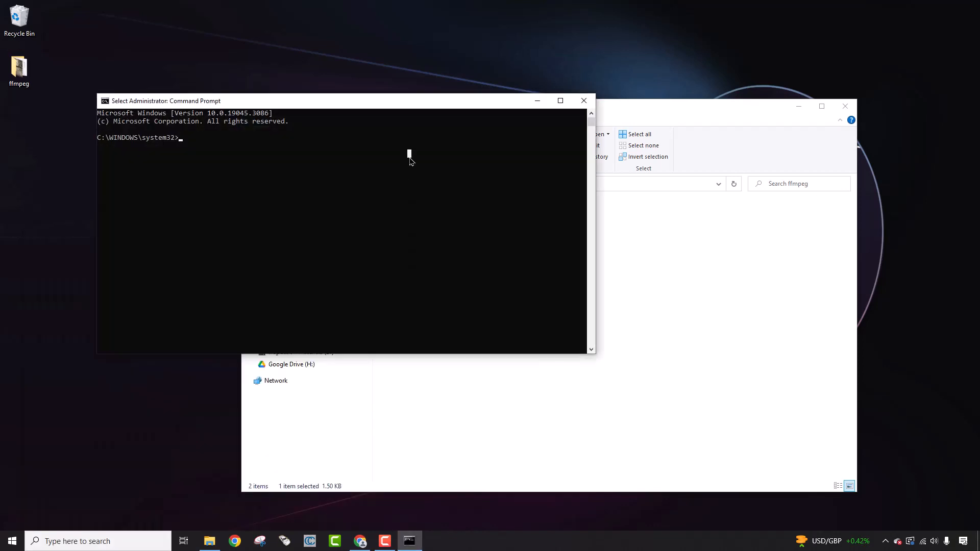
type("where ffmpeg")
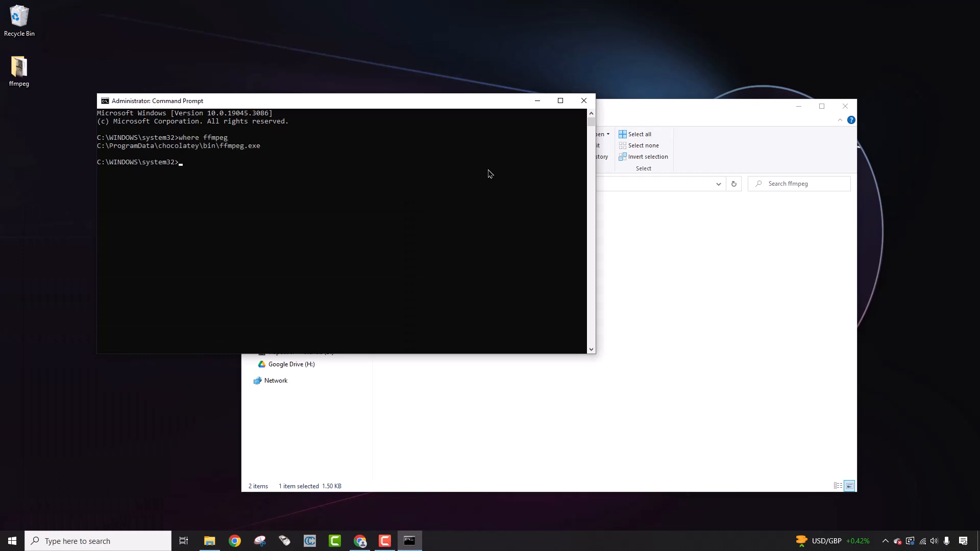
mouse_move(561, 185)
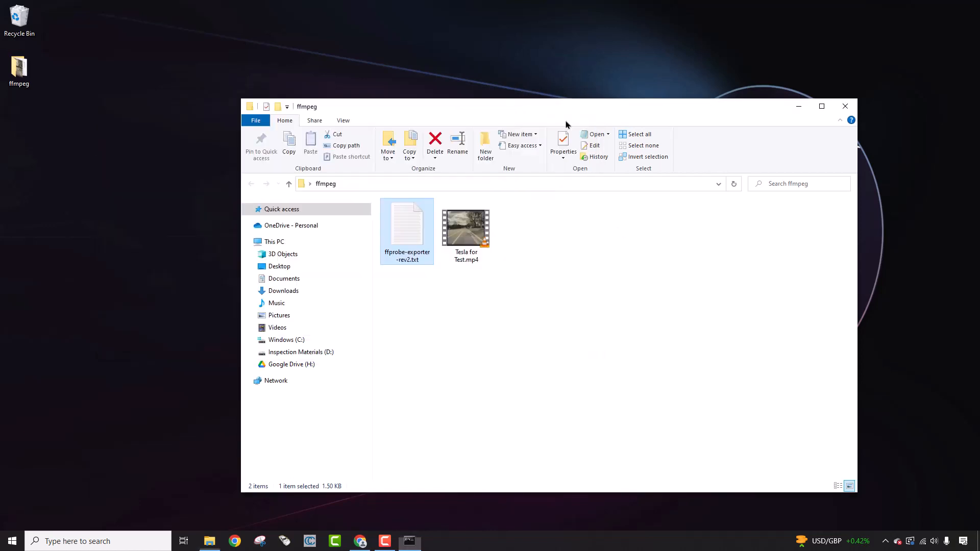
- Rename ffprobe-exporter-rev2.txt to ffprobe-exporter-rev2.bat and accept the extension warning
right_click(407, 228)
type("ba")
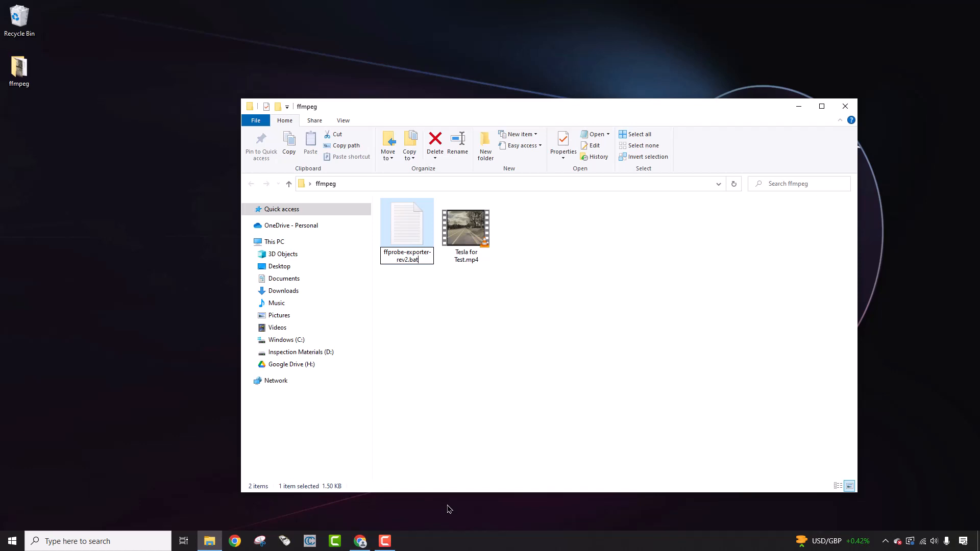
key("enter")
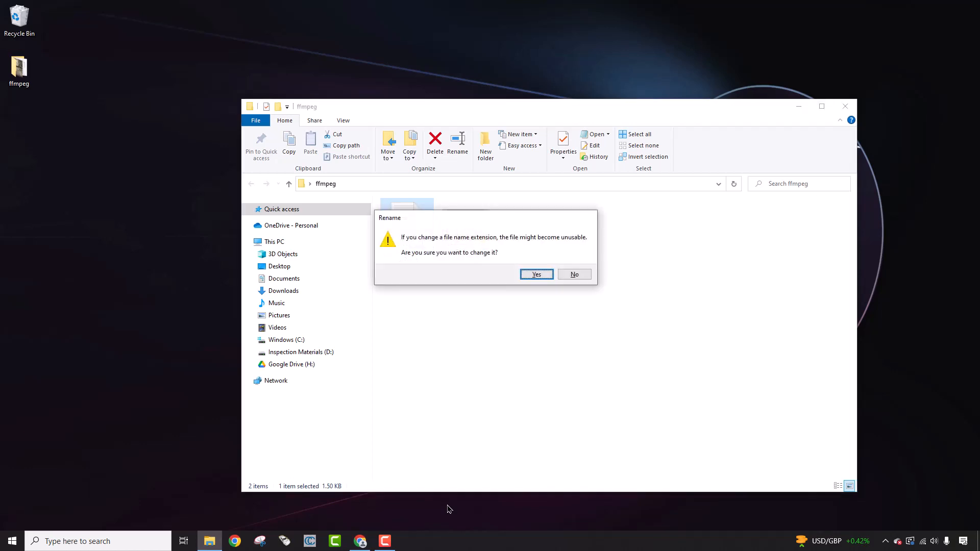
left_click(536, 275)
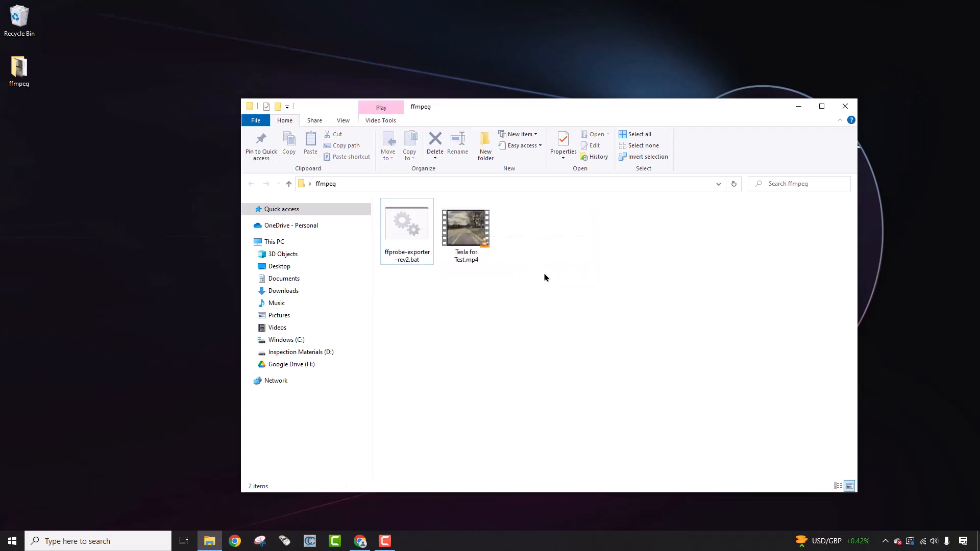
mouse_move(466, 231)
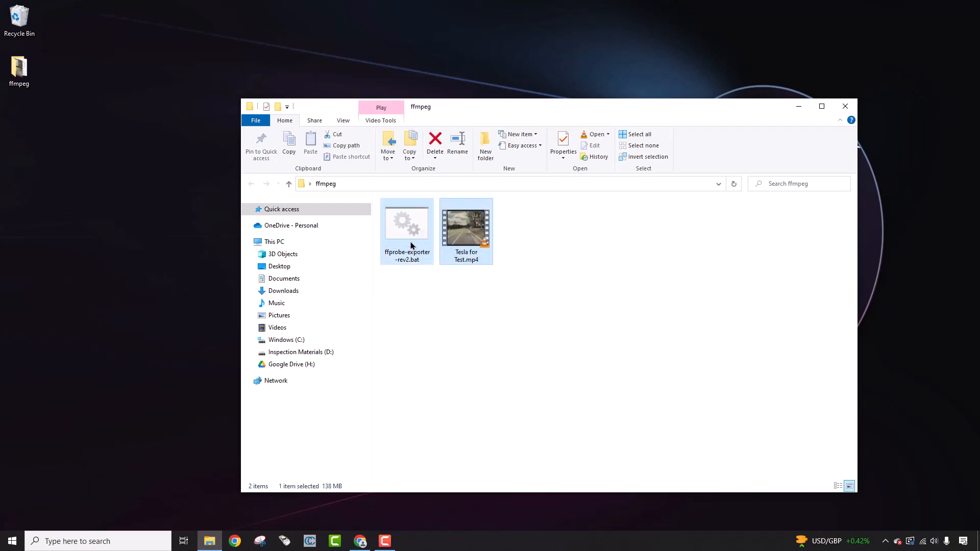
- Run ffprobe-exporter-rev2.bat so Tesla for Test.mp4 plays in ffplay, then close playback
double_click(465, 228)
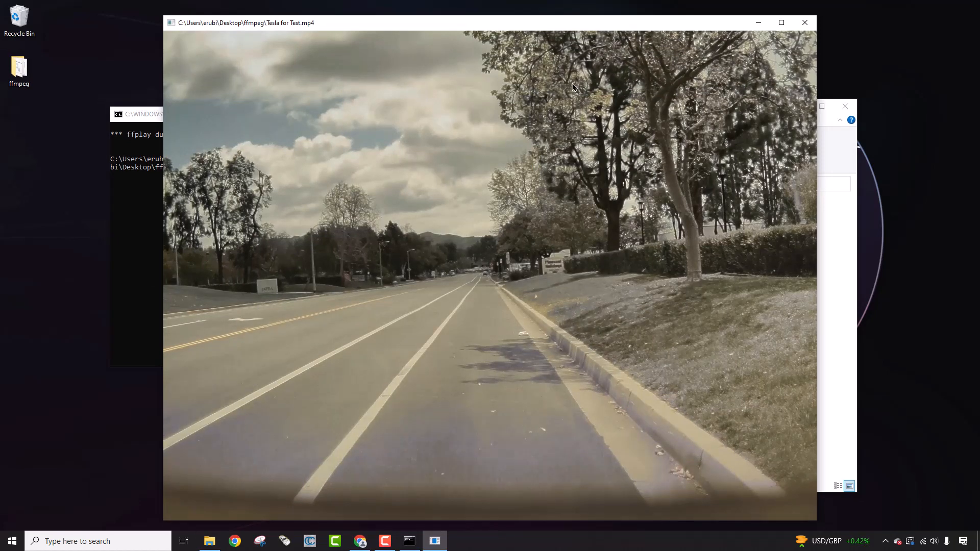
mouse_move(481, 389)
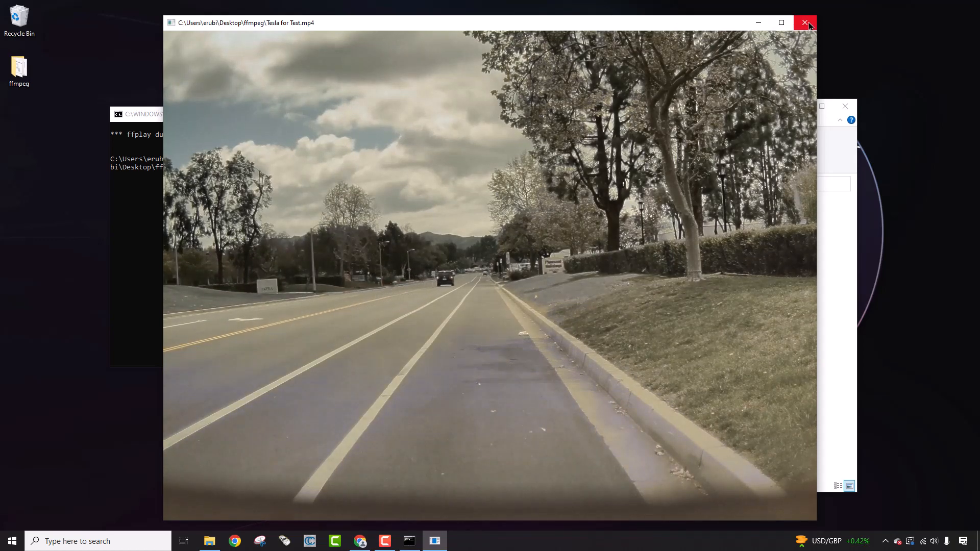
left_click(806, 23)
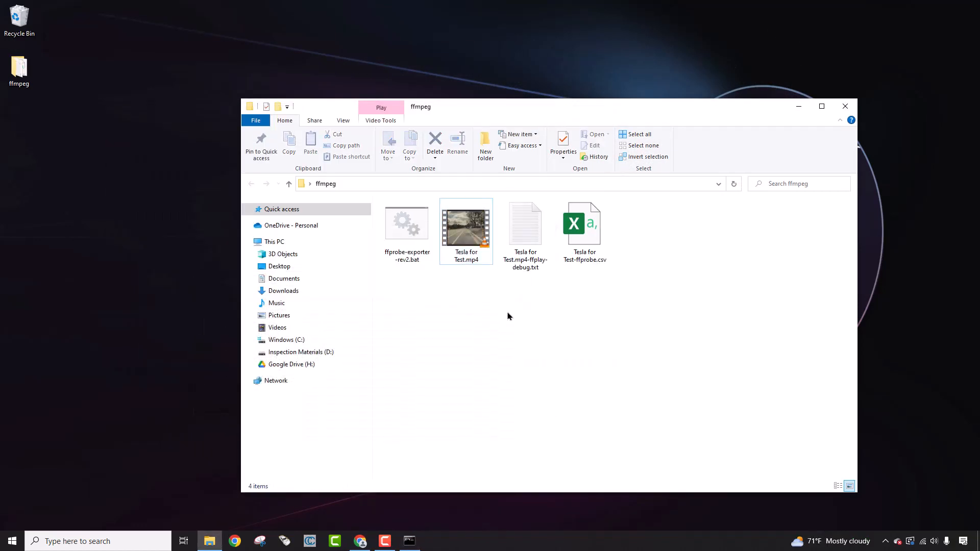
- View ffplay-debug.txt, close it, and open Tesla for Test-ffprobe.csv frame data
double_click(524, 228)
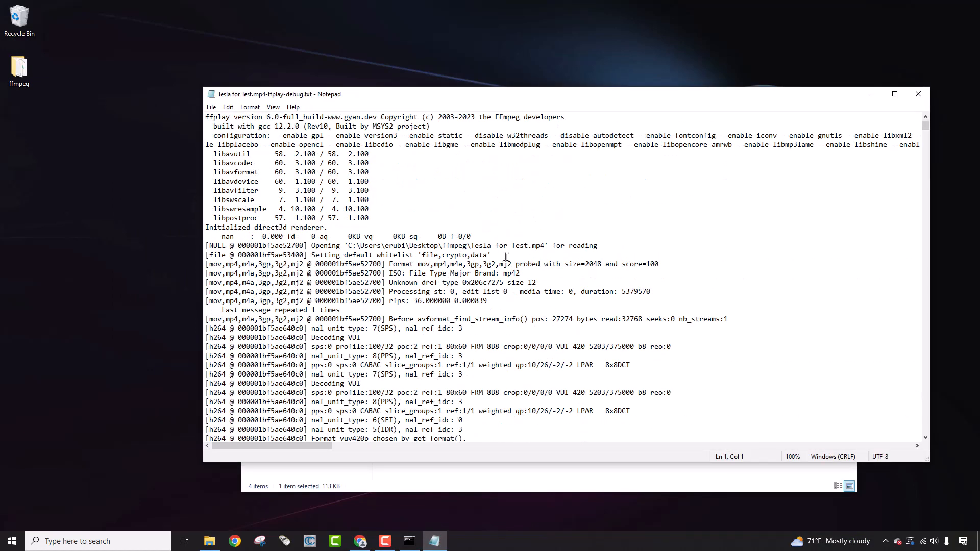
left_click(208, 541)
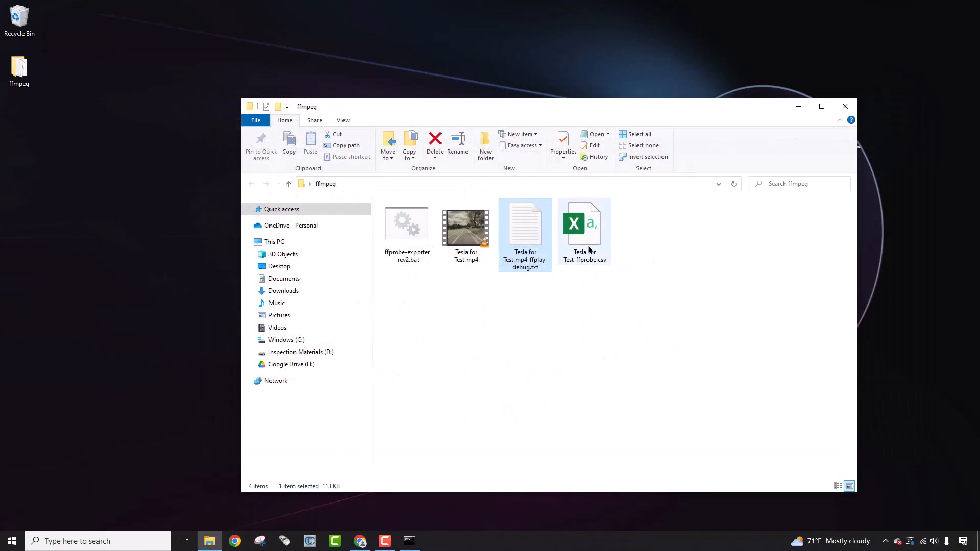
mouse_move(613, 238)
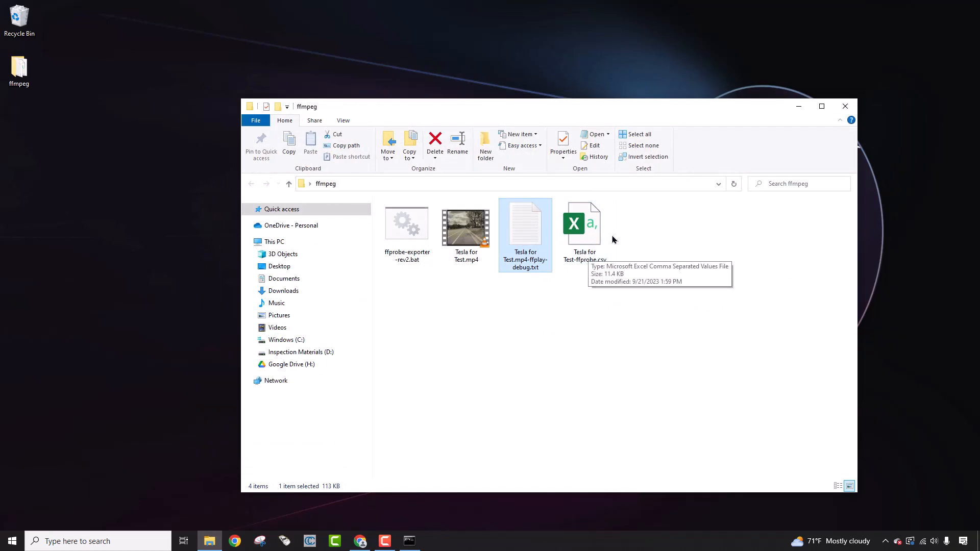
double_click(582, 224)
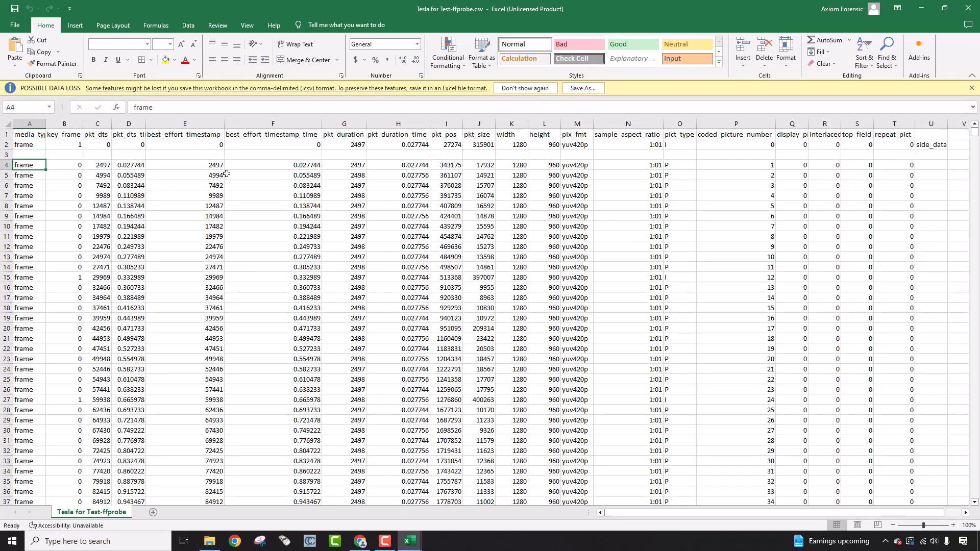
mouse_move(66, 216)
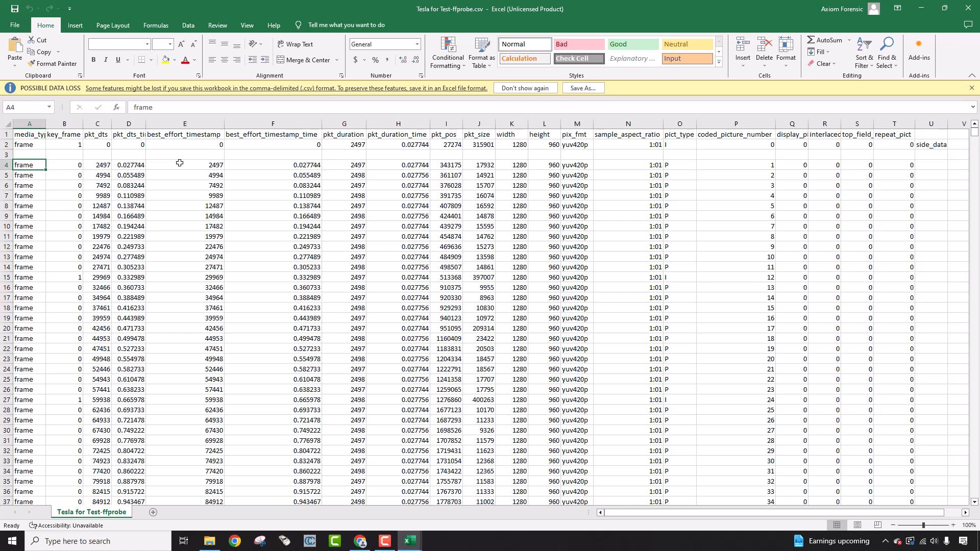
mouse_move(418, 159)
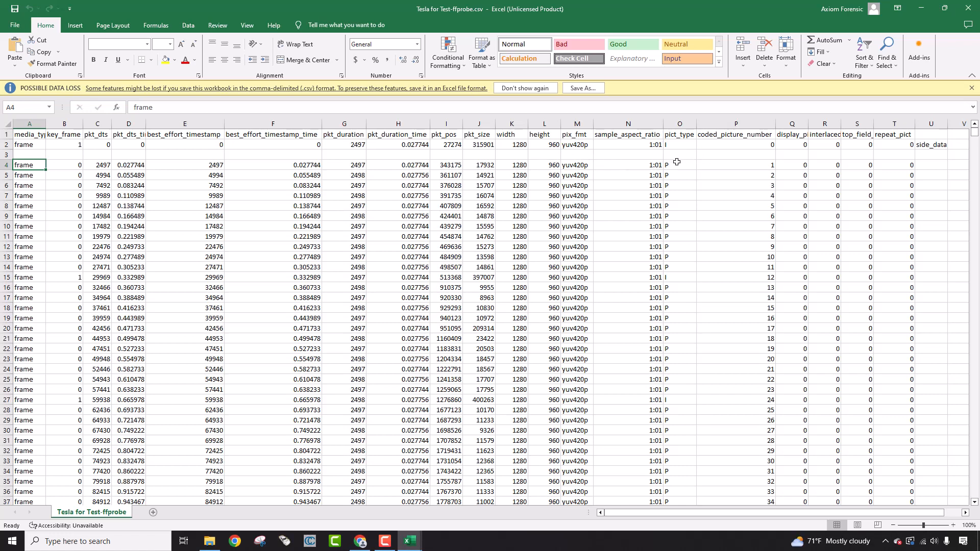
mouse_move(687, 199)
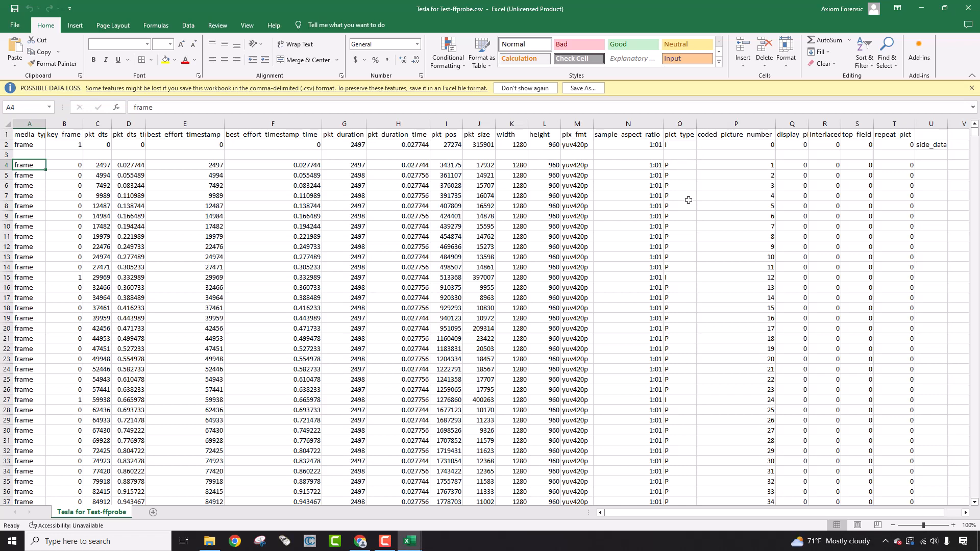
mouse_move(761, 190)
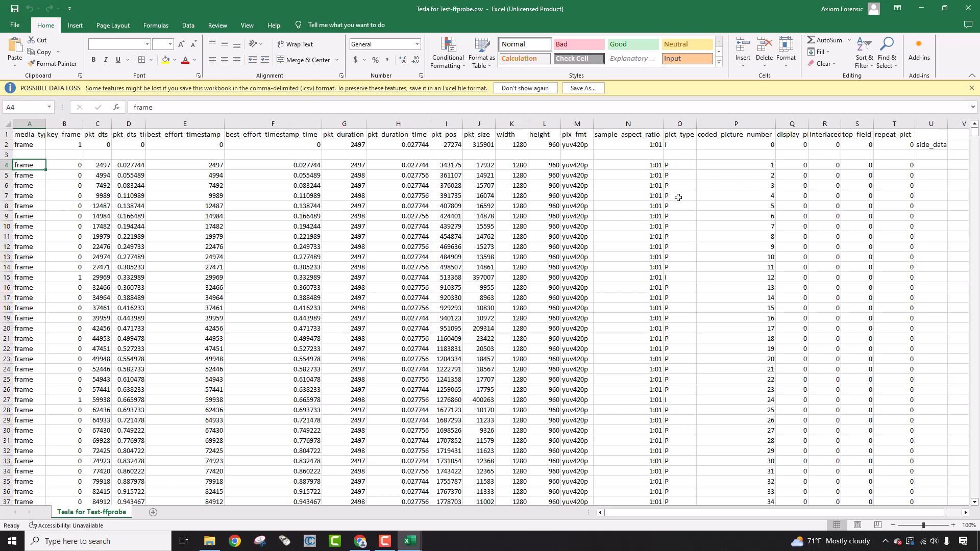
mouse_move(673, 223)
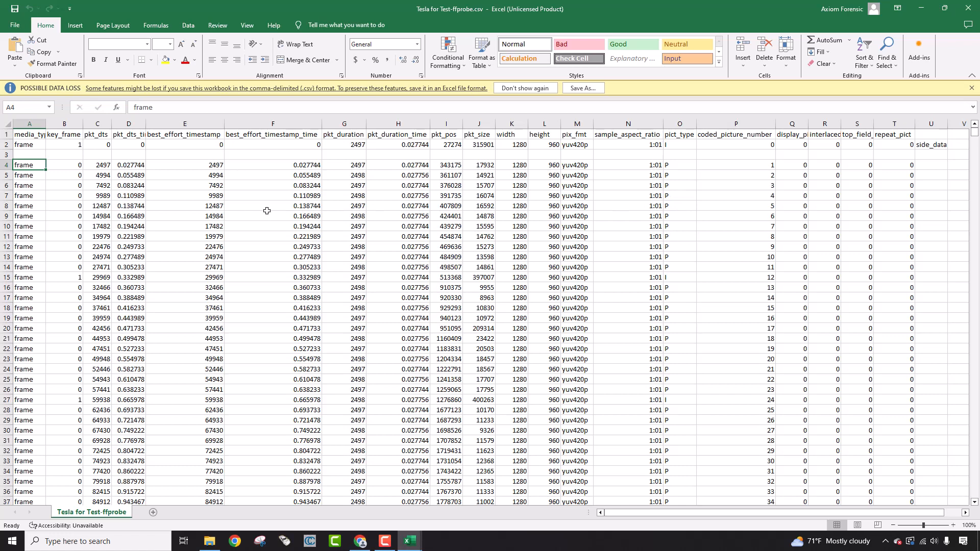
mouse_move(385, 150)
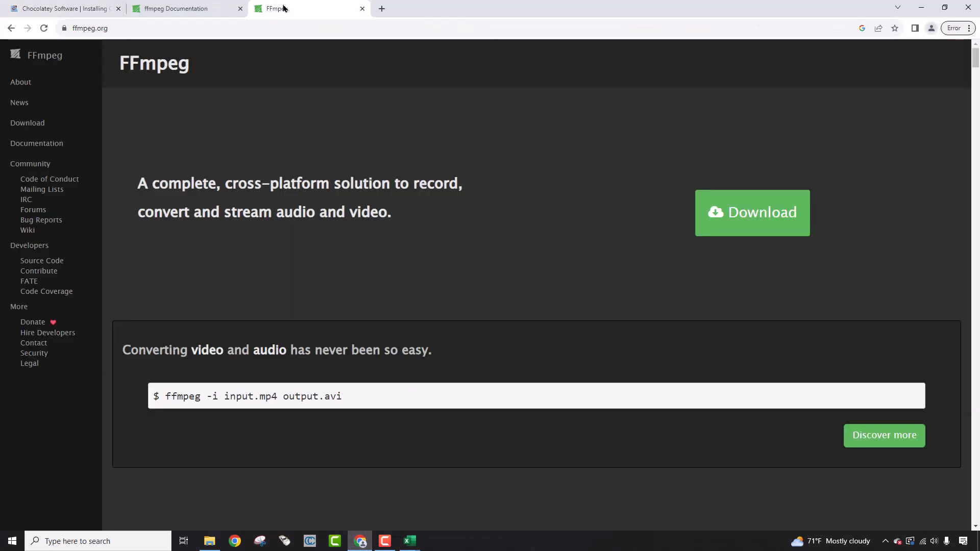
- Show the ffmpeg Documentation page with its table of contents in Chrome
left_click(181, 8)
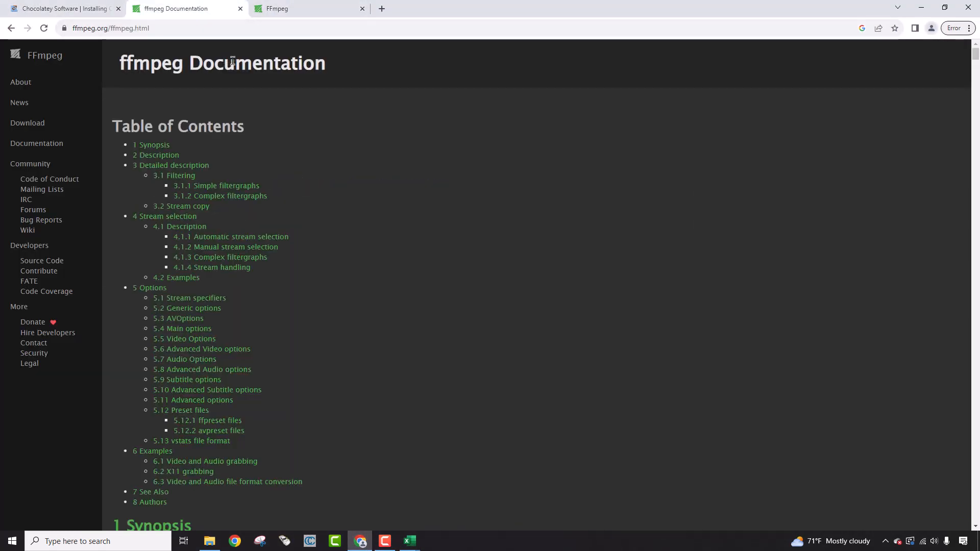
left_click(110, 29)
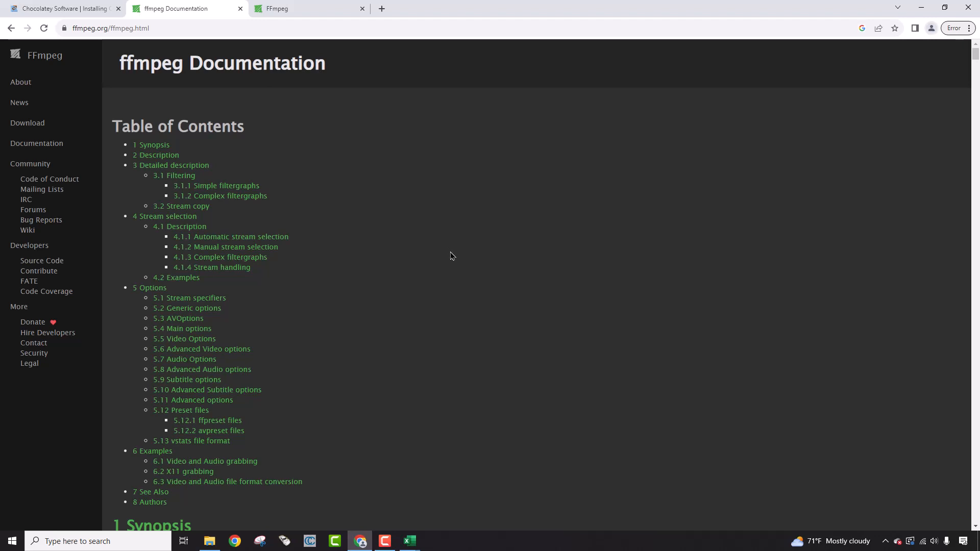
mouse_move(447, 373)
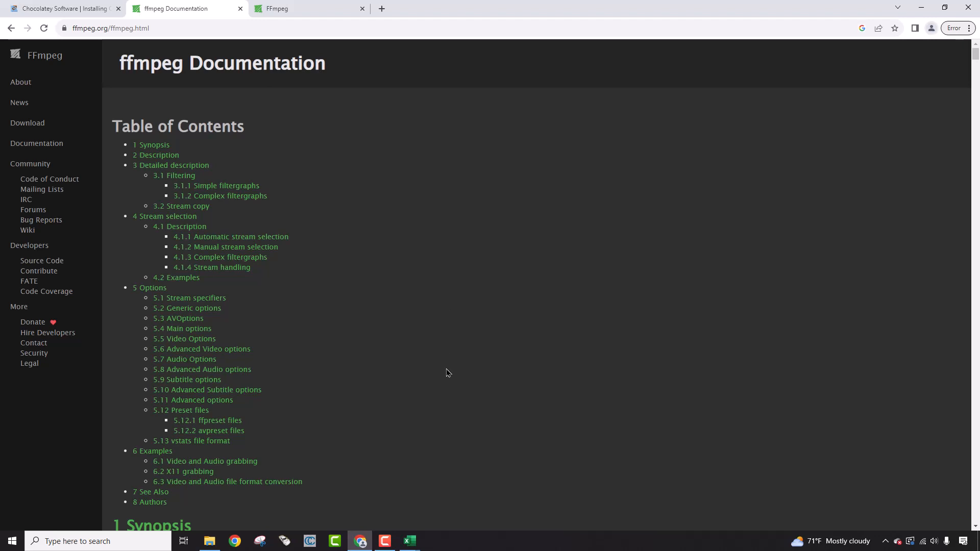